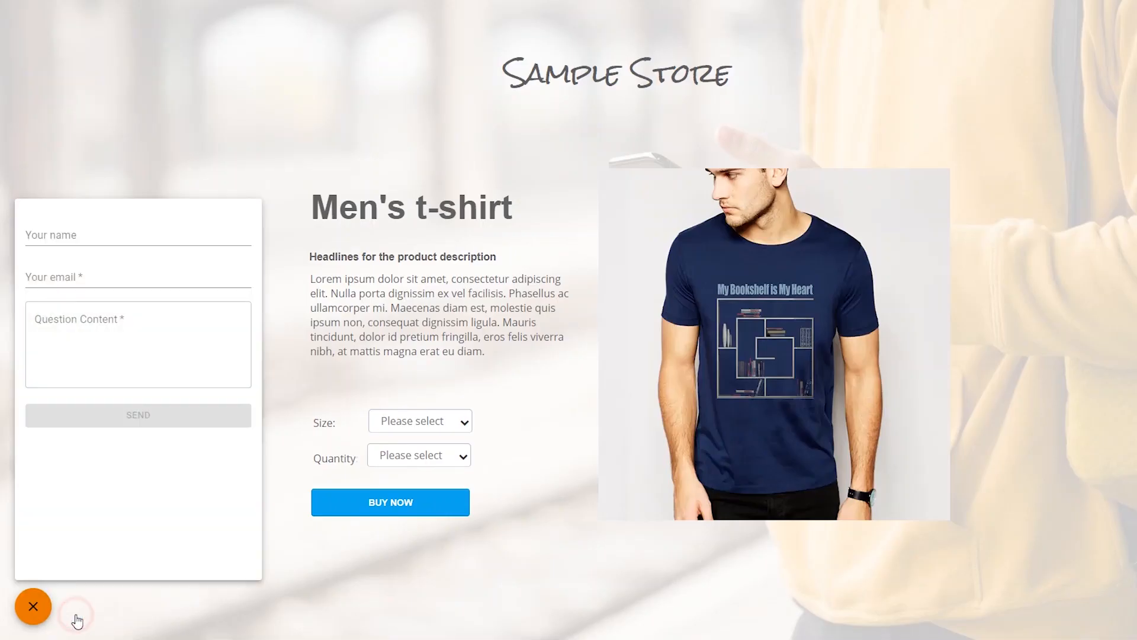
pyautogui.write('valeriy.toleech')
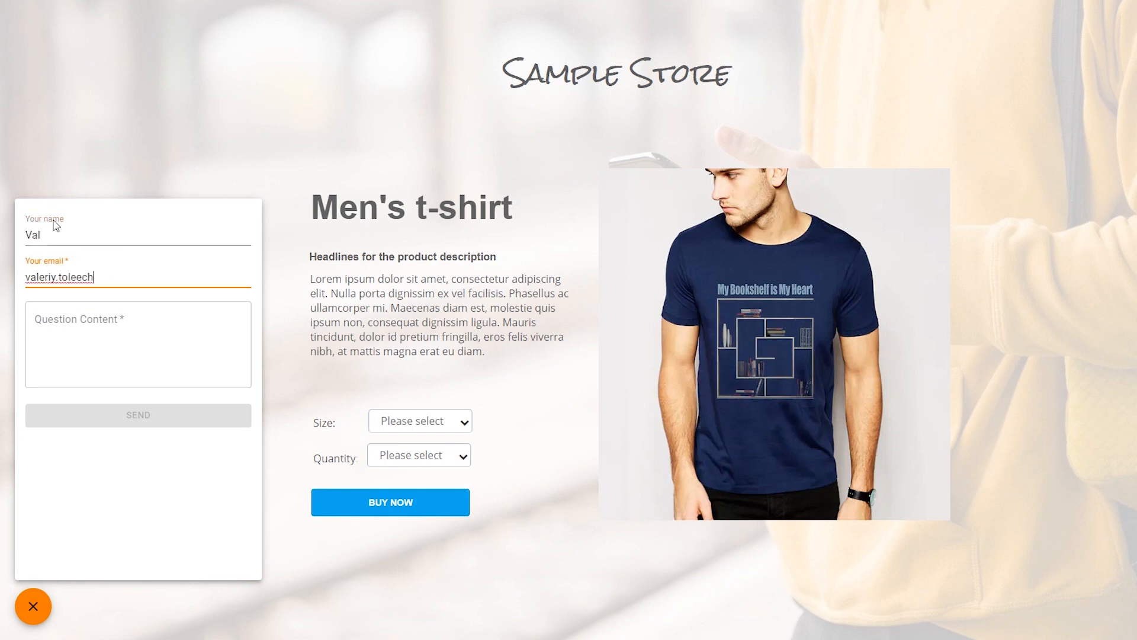
pyautogui.click(137, 414)
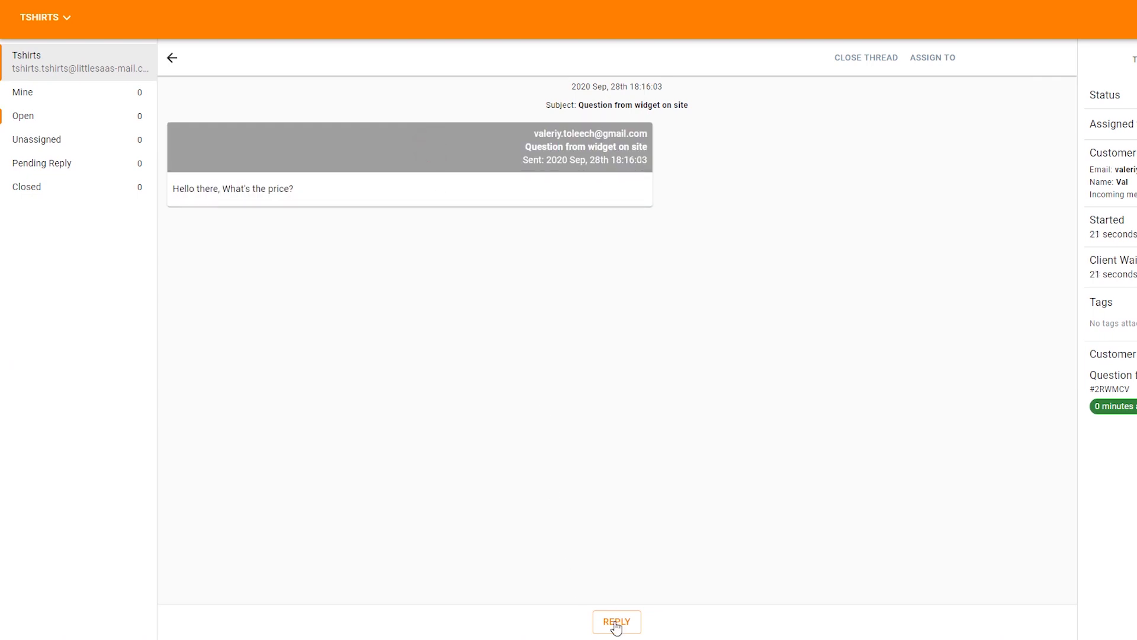
# Step: Reply to the customer's price thread with "It's $3.99" and send it
pyautogui.click(616, 622)
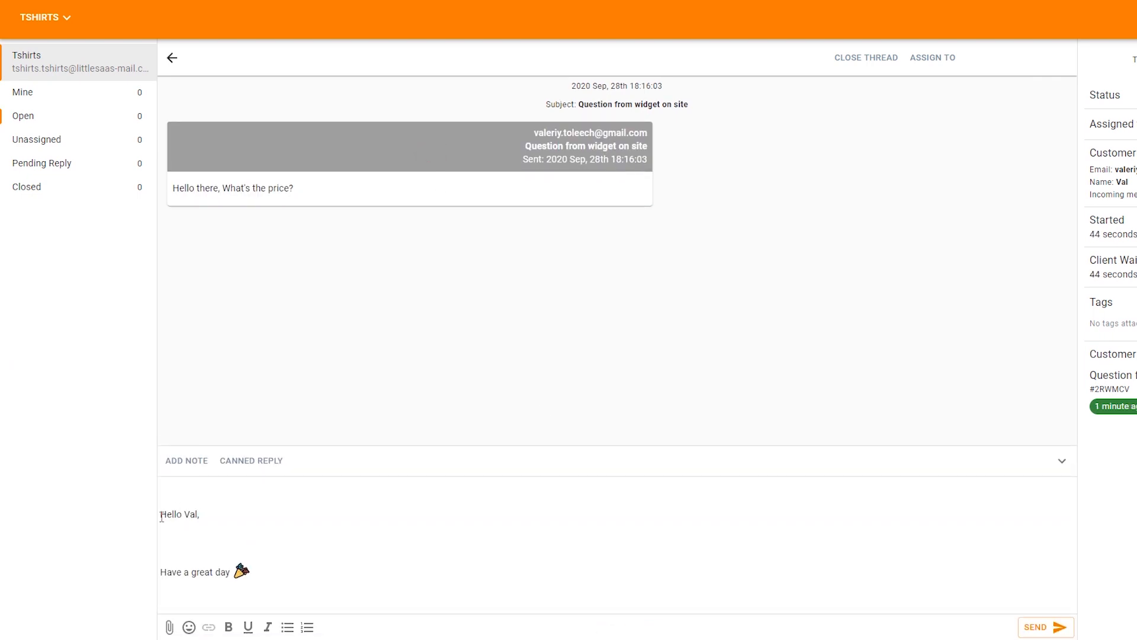
pyautogui.write("It's $3.99")
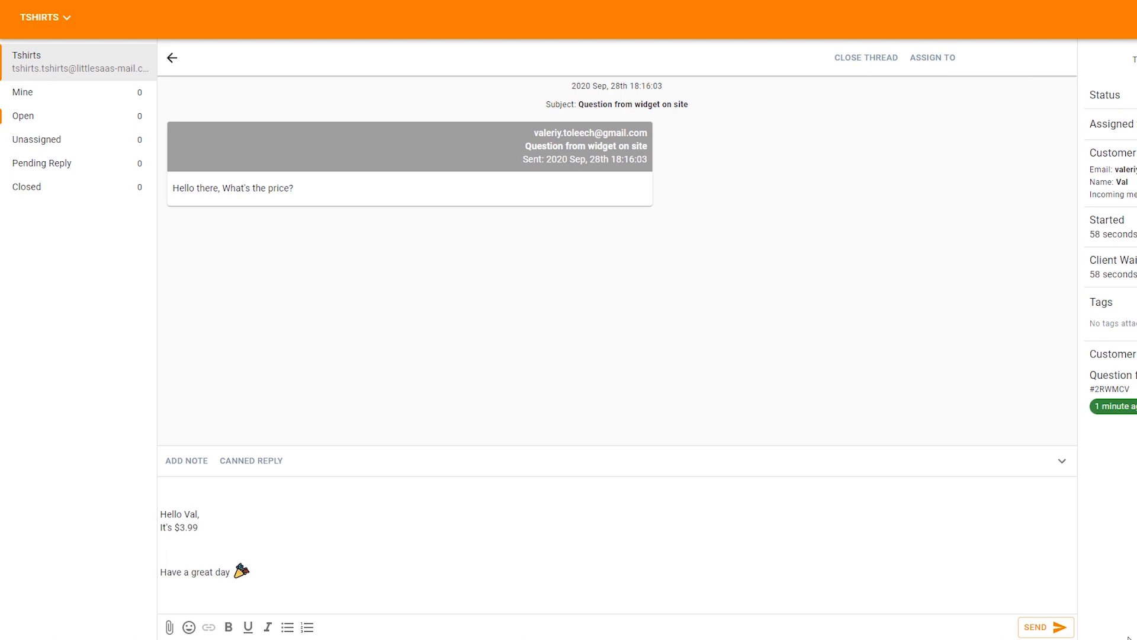
pyautogui.click(1045, 627)
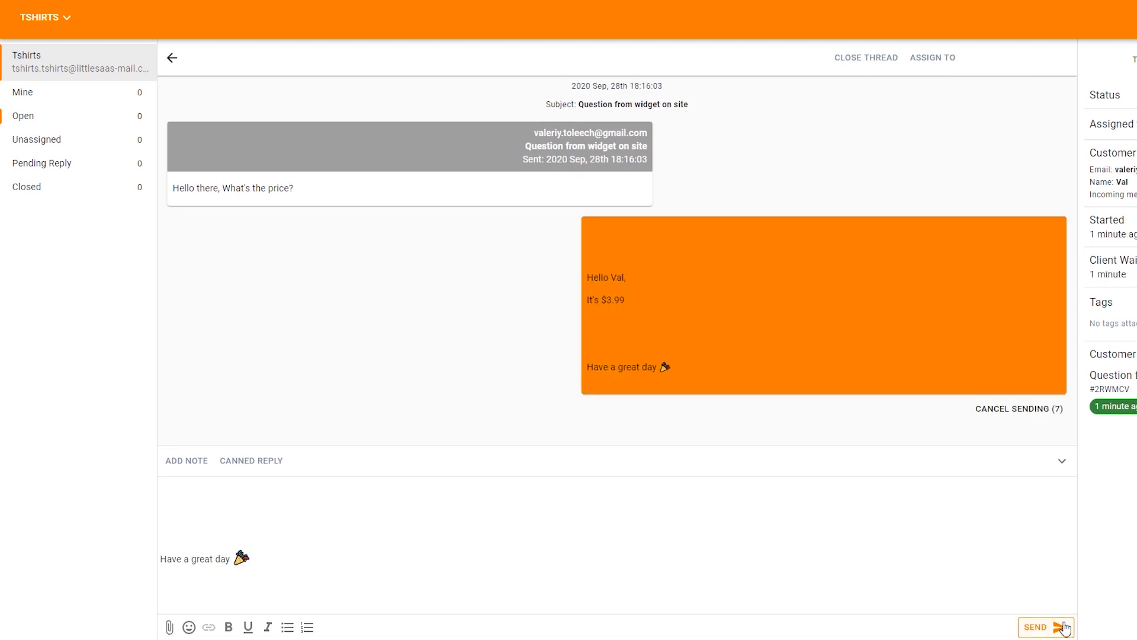
pyautogui.click(1045, 626)
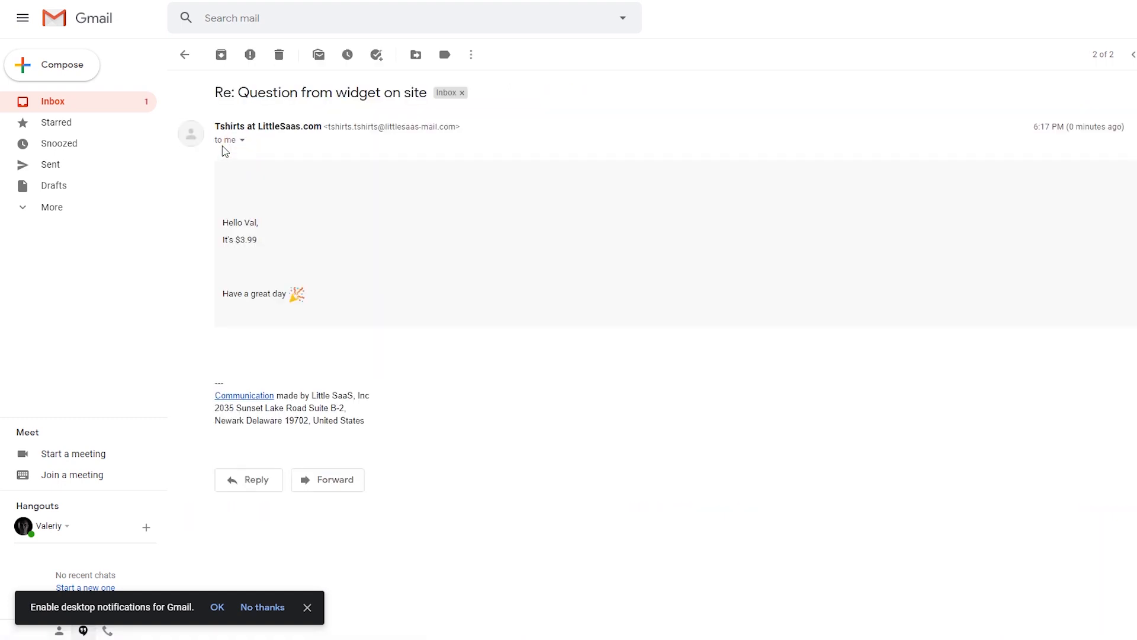
pyautogui.moveTo(238, 267)
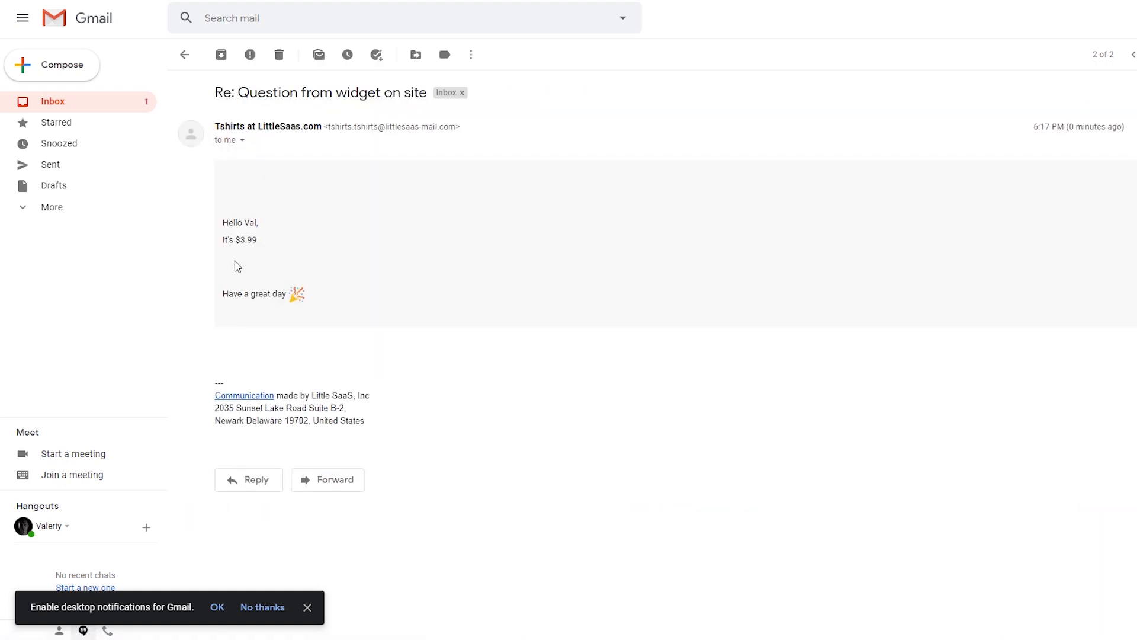